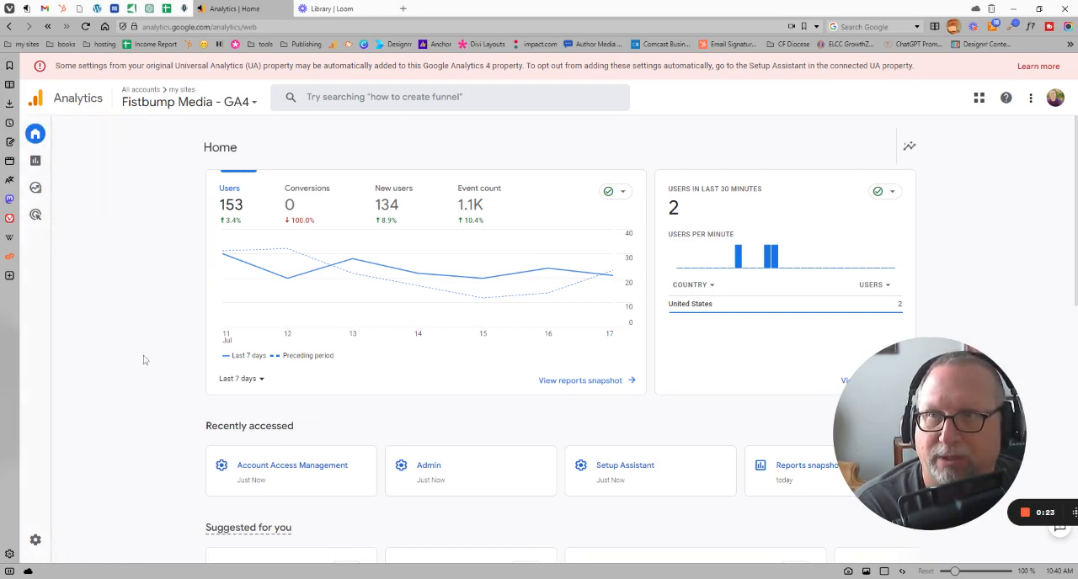
mouse_move(106, 236)
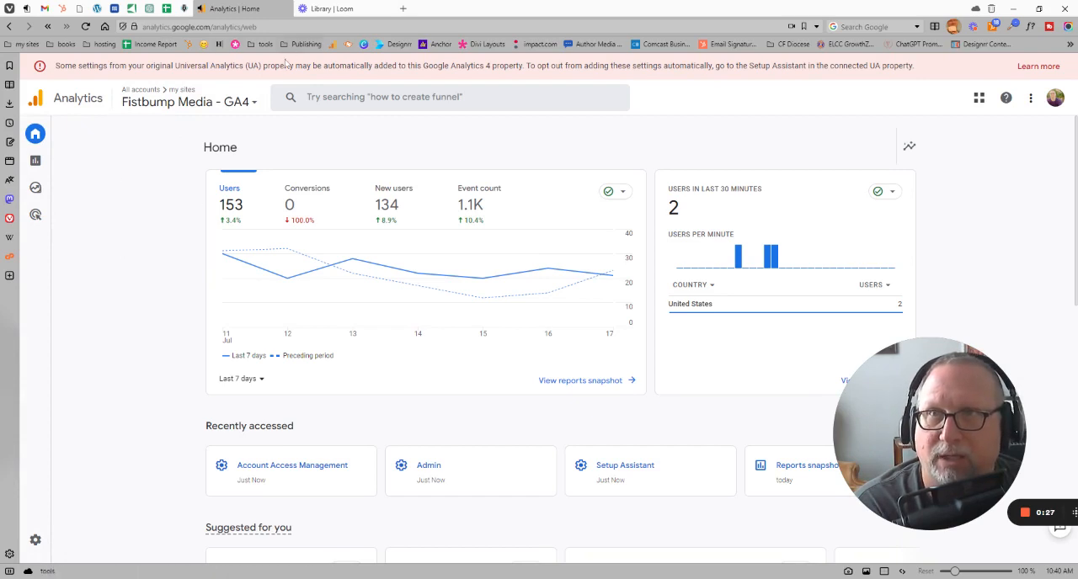
mouse_move(648, 152)
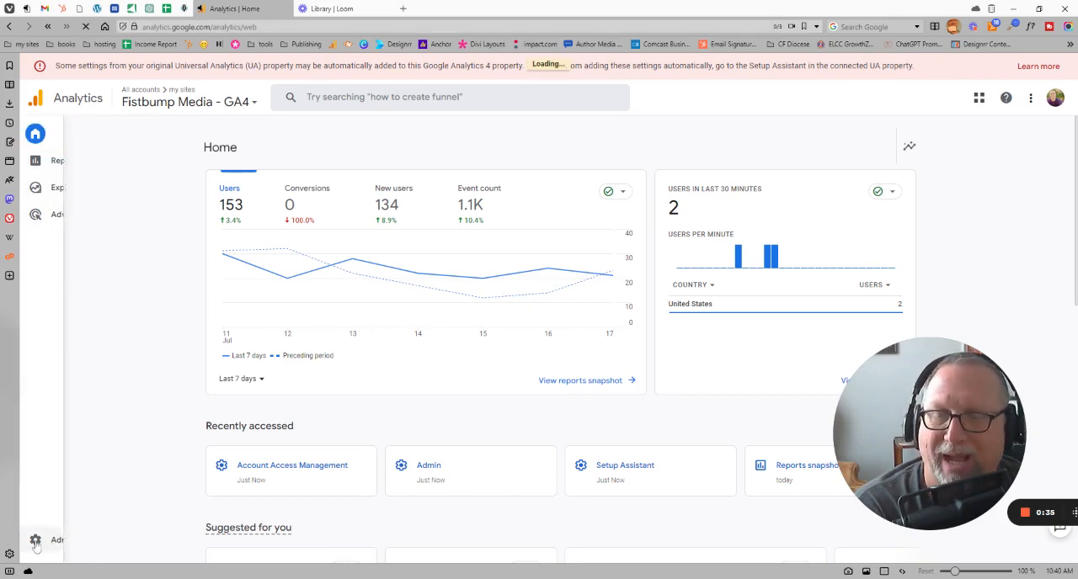
- Go to Admin and open Account Access Management, listing the two Administrator users
left_click(36, 540)
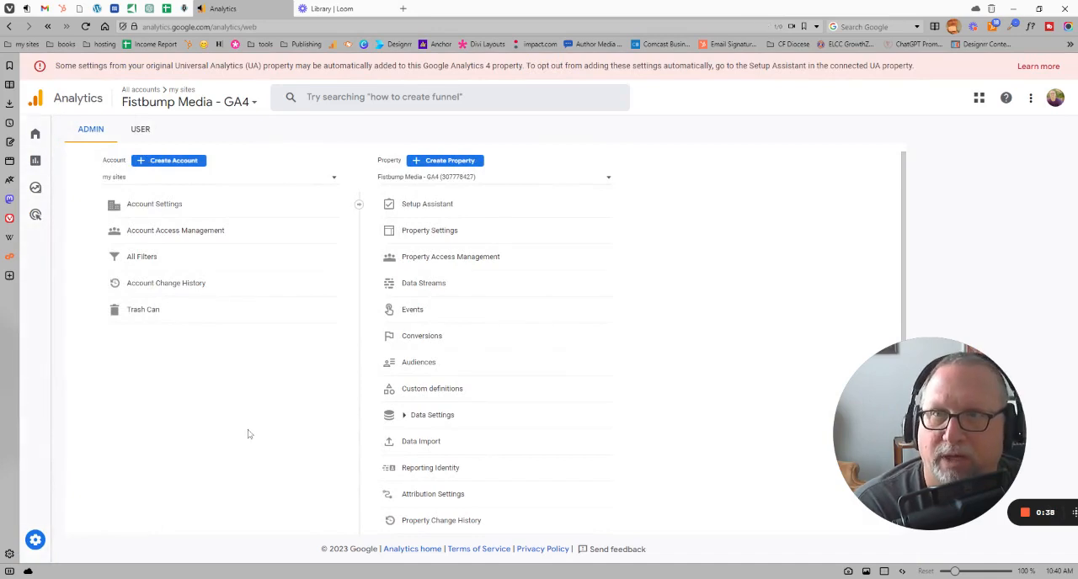
mouse_move(259, 458)
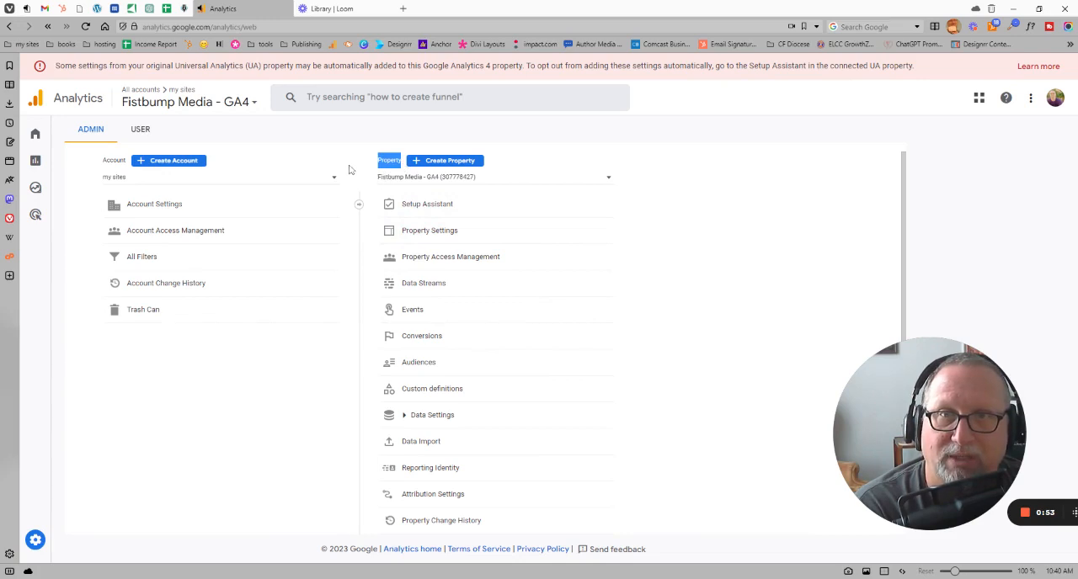
mouse_move(343, 144)
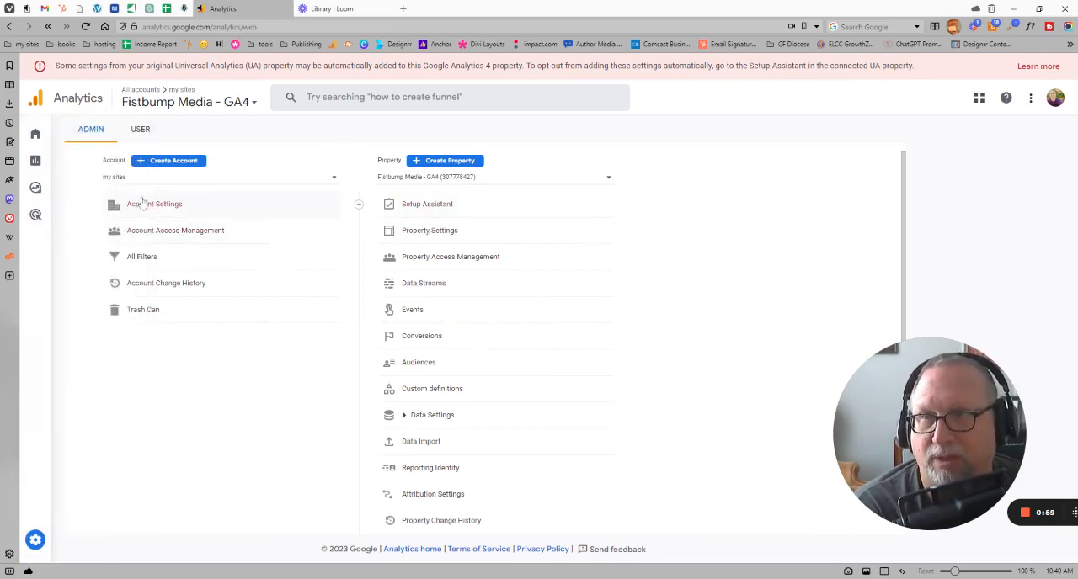
mouse_move(175, 235)
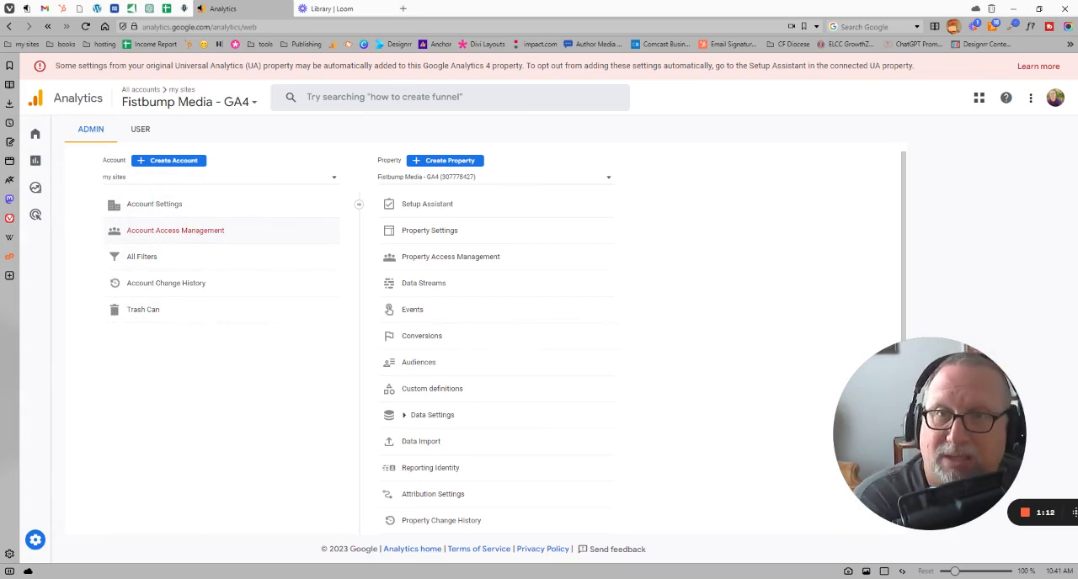
mouse_move(208, 239)
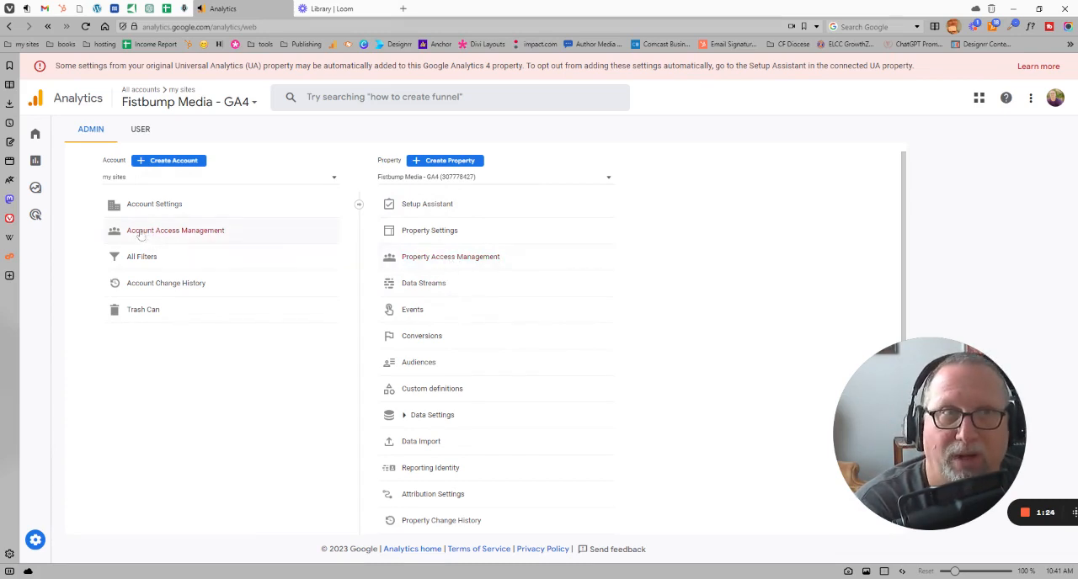
mouse_move(160, 234)
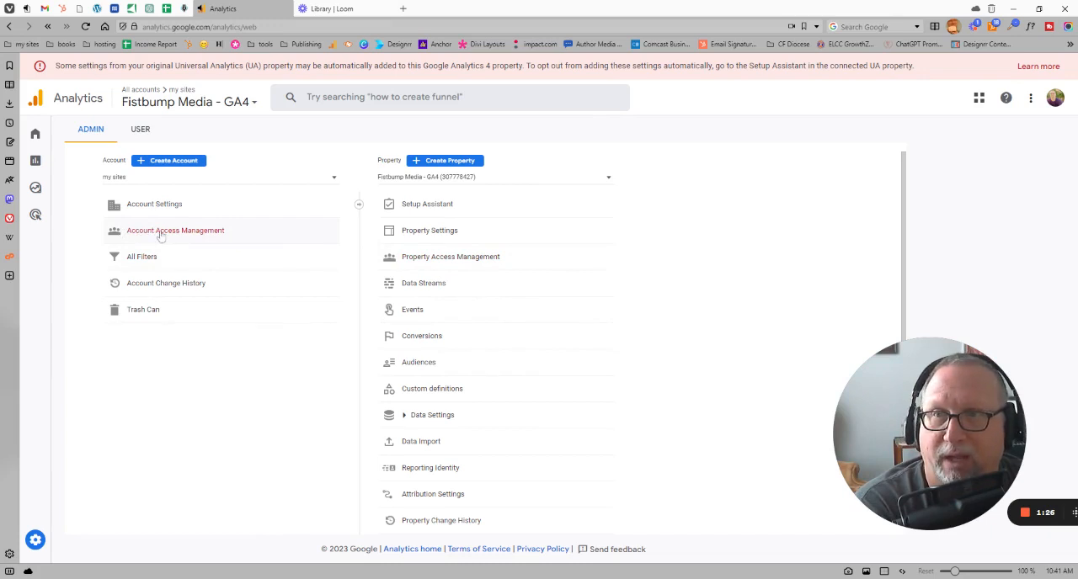
left_click(175, 230)
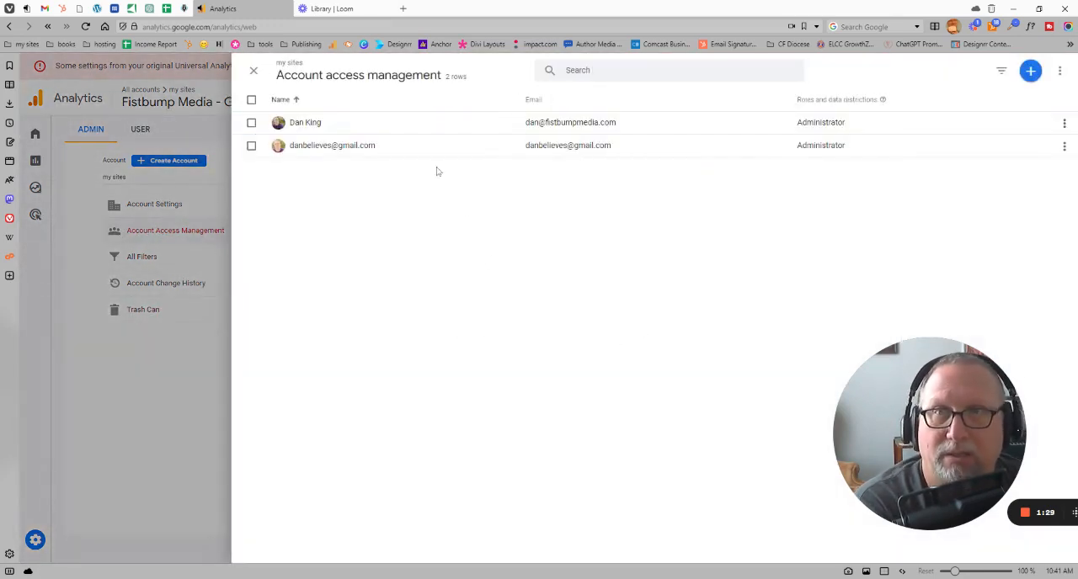
mouse_move(282, 254)
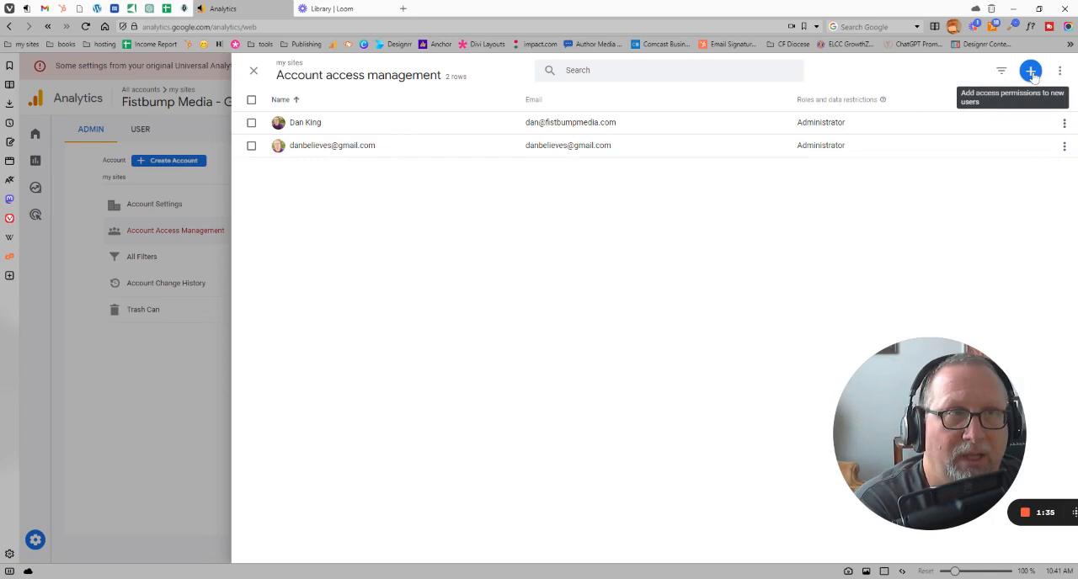
- Choose Add users from the + menu to open the blank add-user form
left_click(1030, 70)
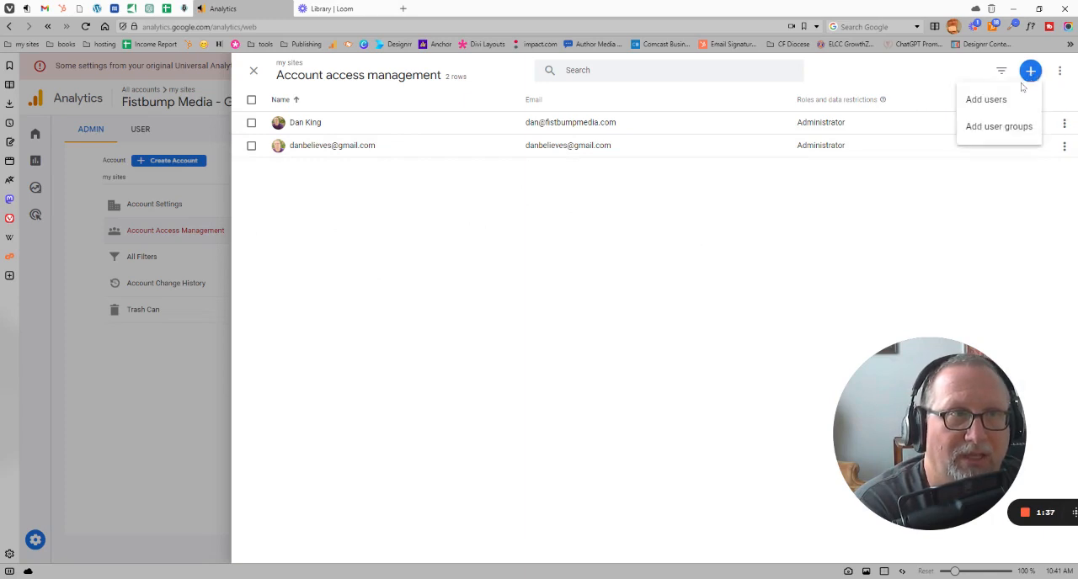
left_click(985, 100)
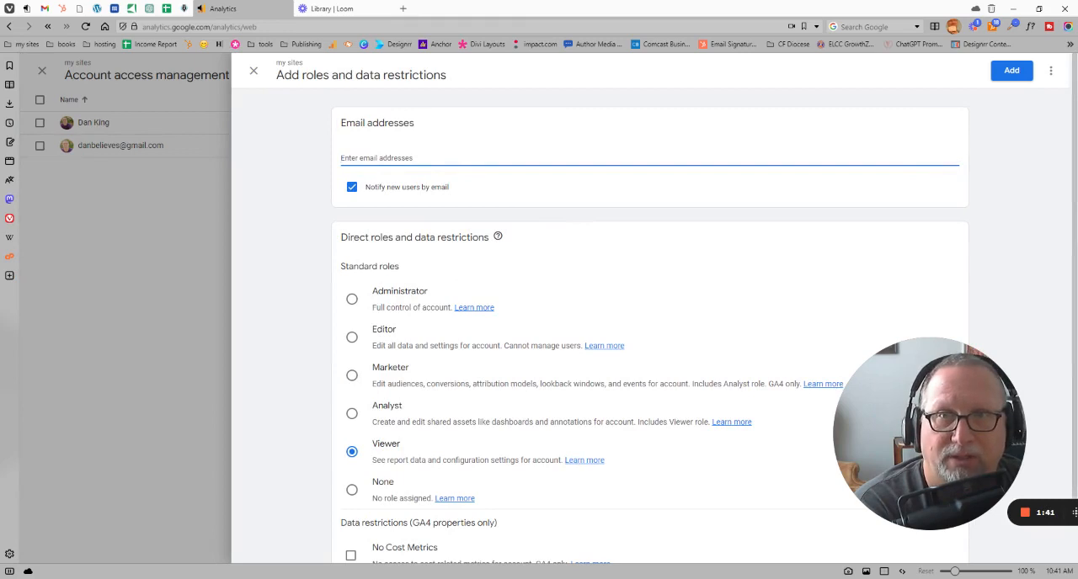
mouse_move(351, 378)
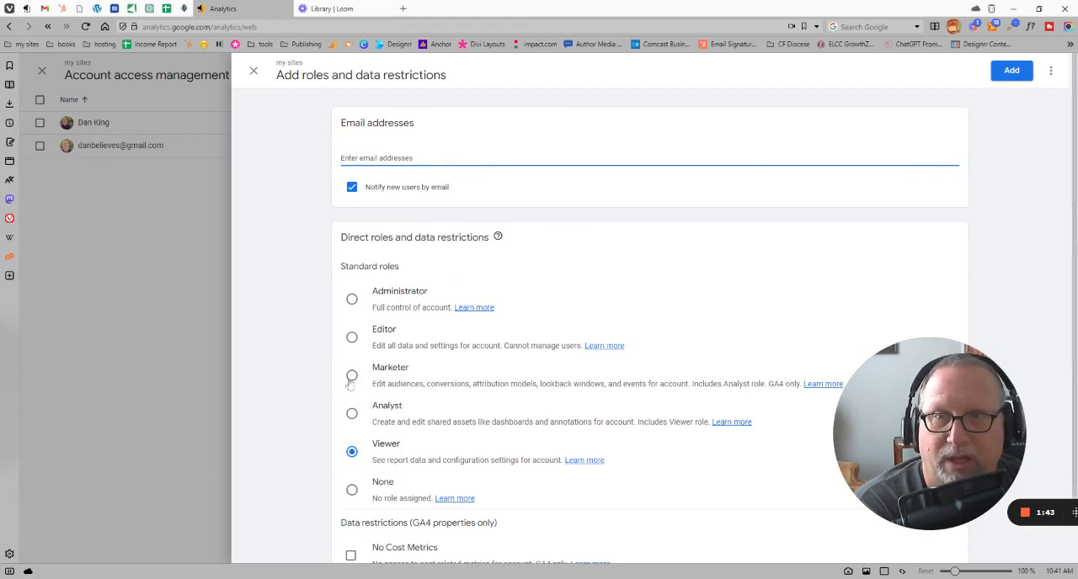
mouse_move(352, 491)
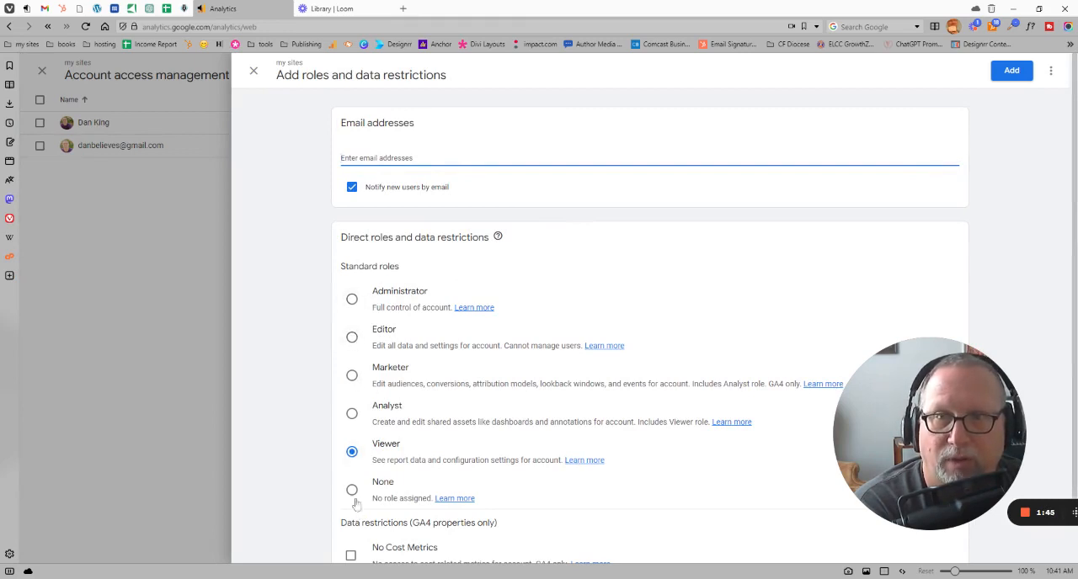